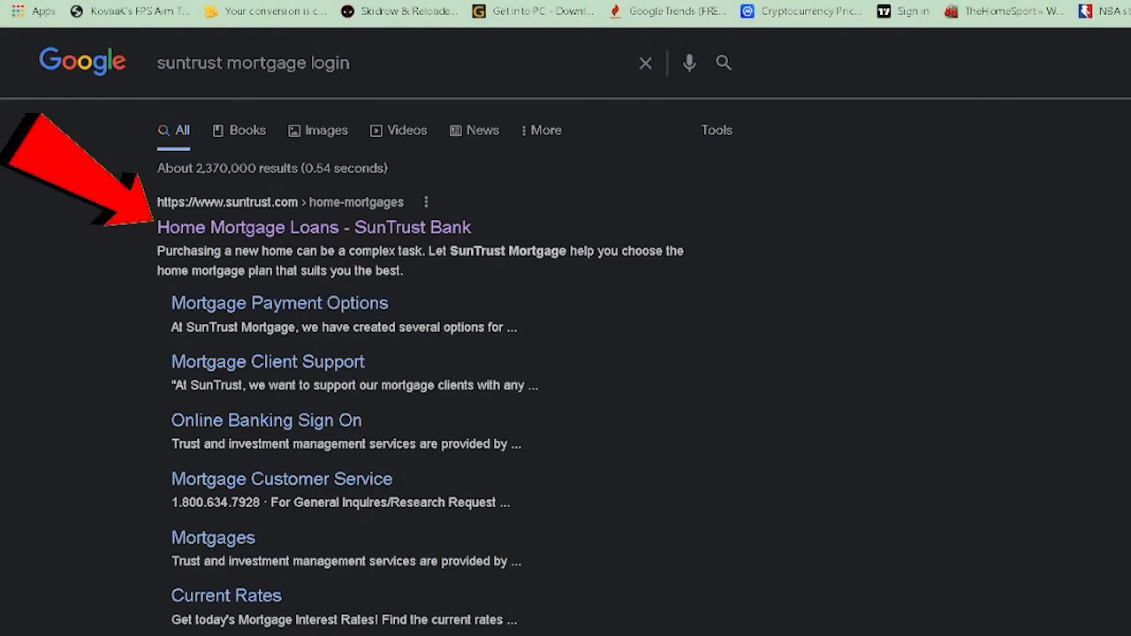
Open the 'Home Mortgage Loans - SunTrust Bank' result and continue on SunTrust.com past the notice
{"action": "left_click", "coordinate": [313, 226]}
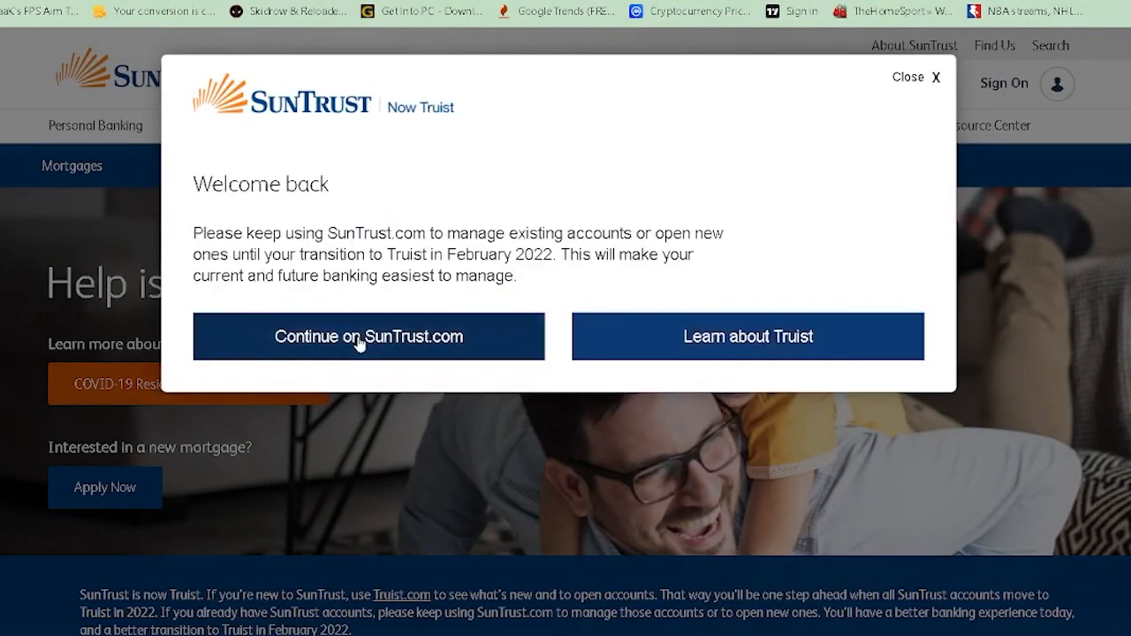
{"action": "left_click", "coordinate": [368, 336]}
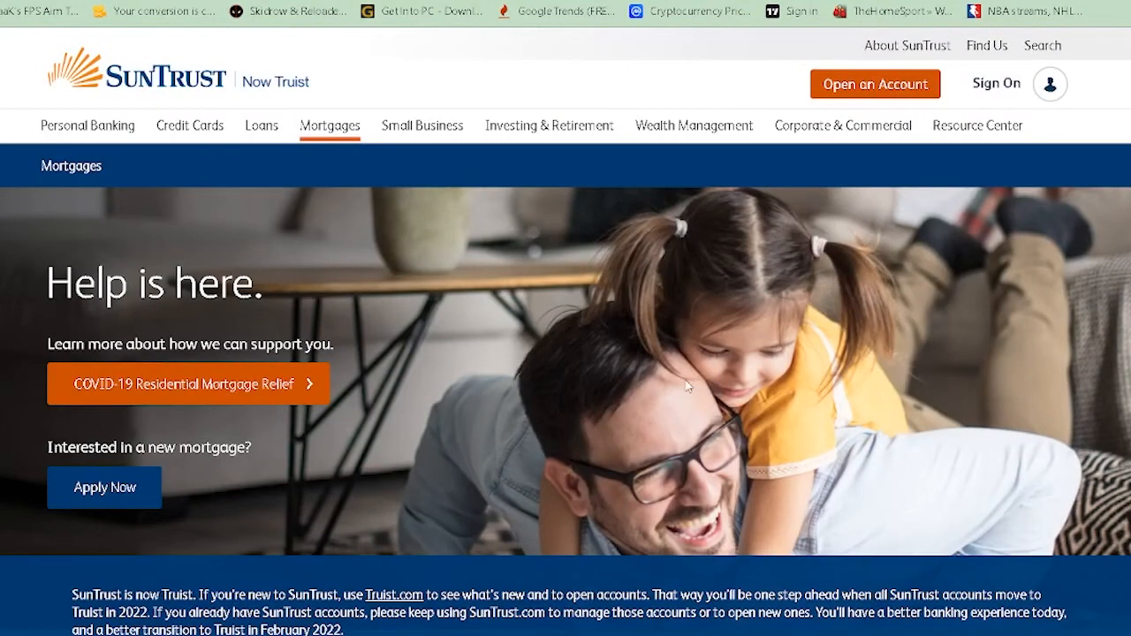
{"action": "left_click", "coordinate": [997, 83]}
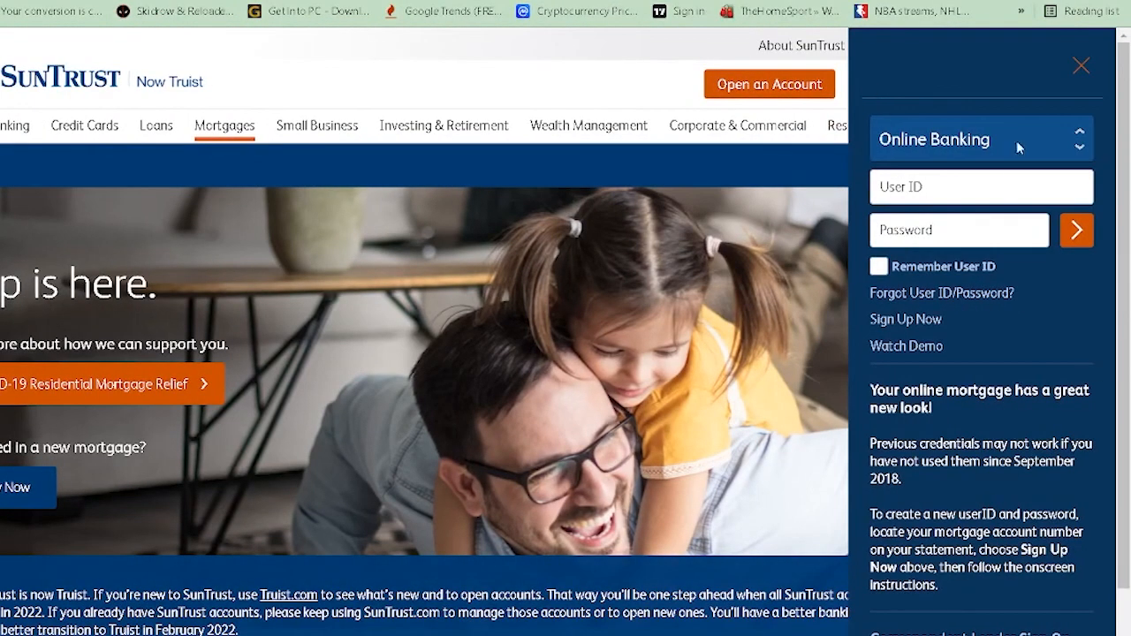
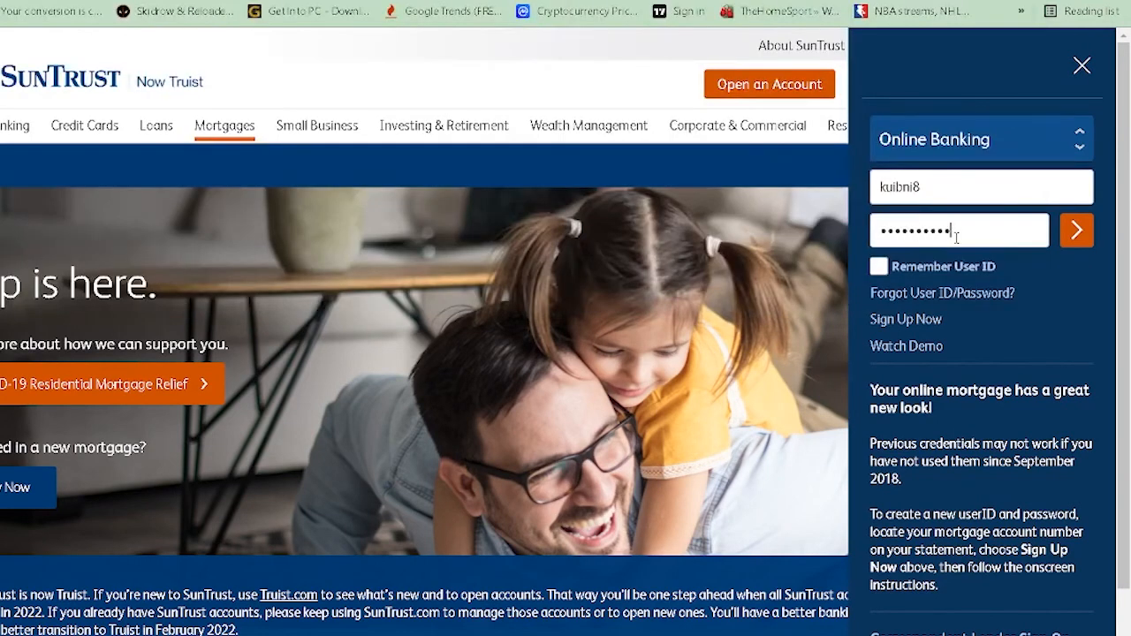
{"action": "left_click", "coordinate": [1076, 230]}
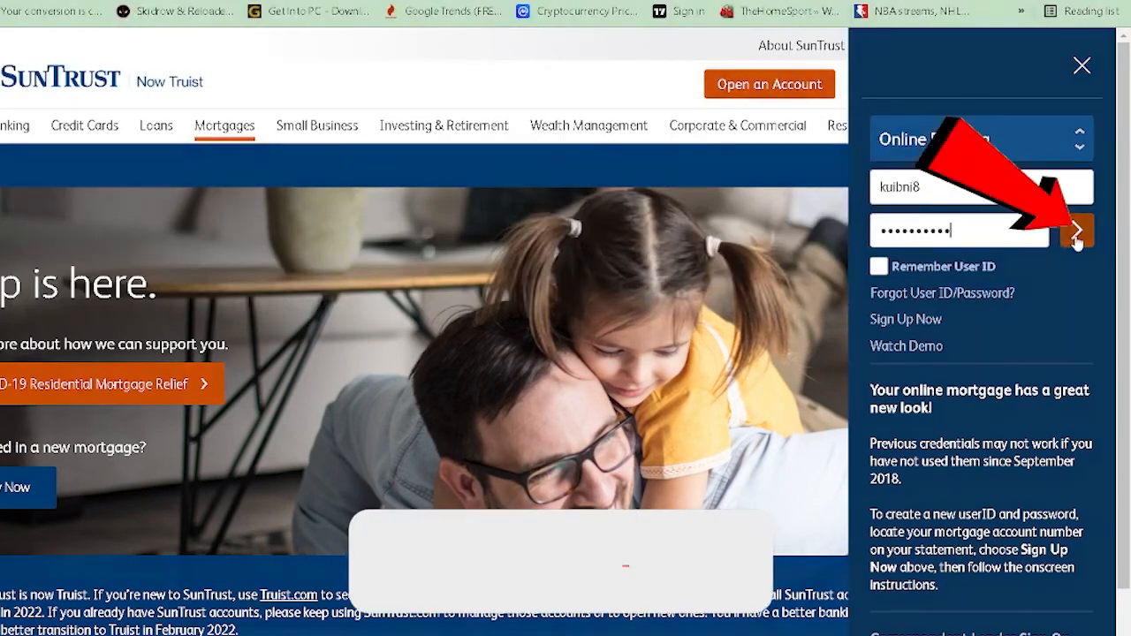